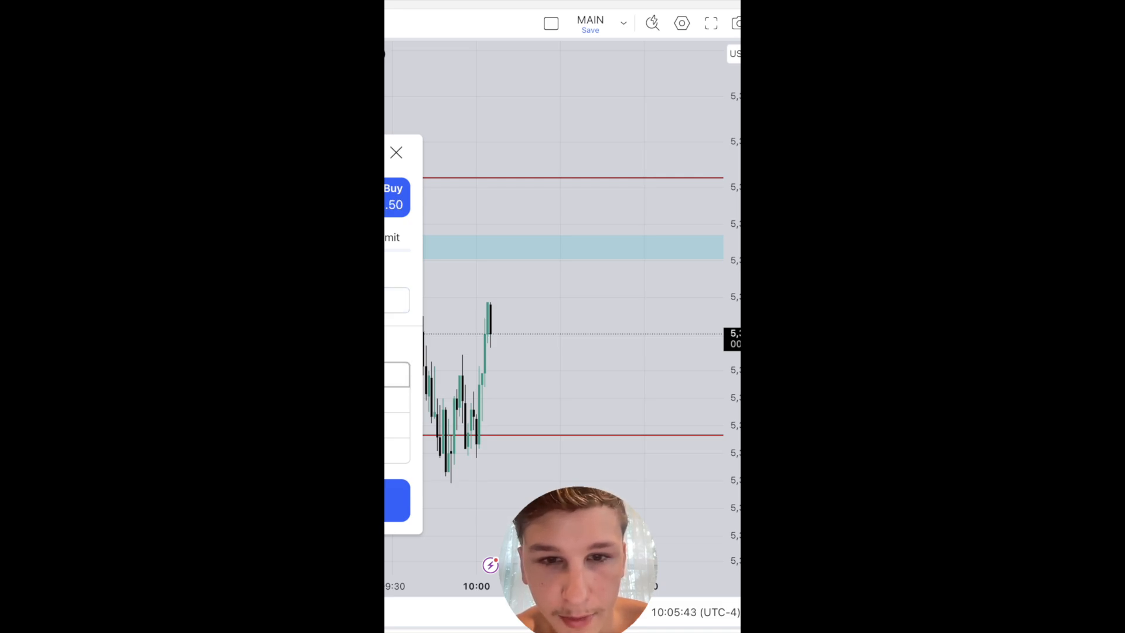
- Dismiss the order ticket and show the other futures chart with red levels
left_click(396, 153)
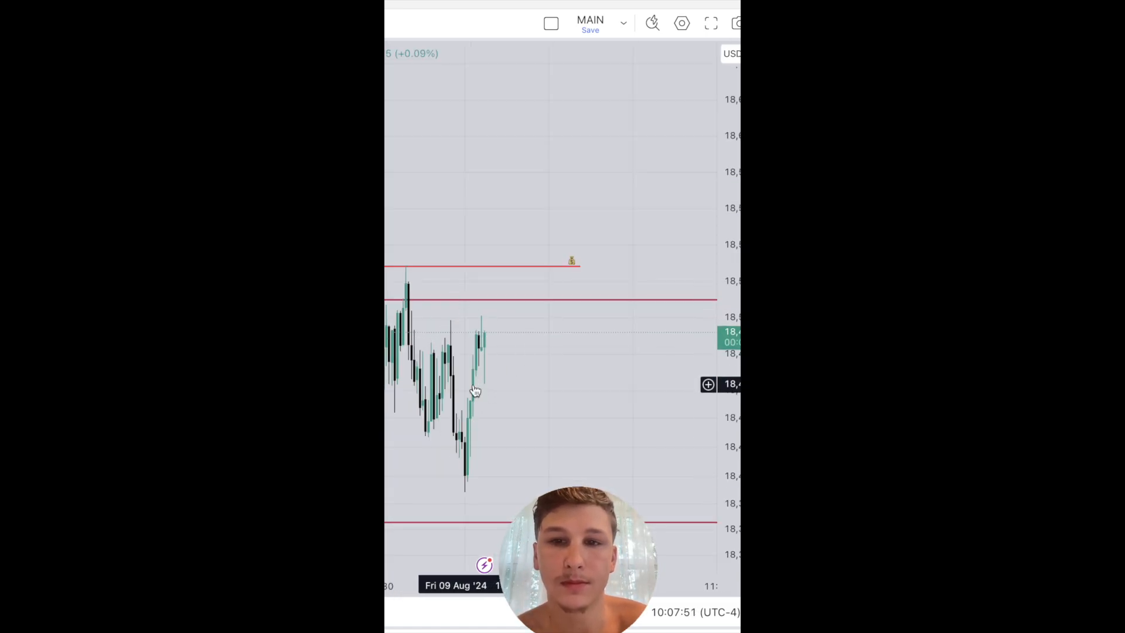
- Show the +250.00 USD position with its brackets and select the shaded fair value gap box
left_click(437, 268)
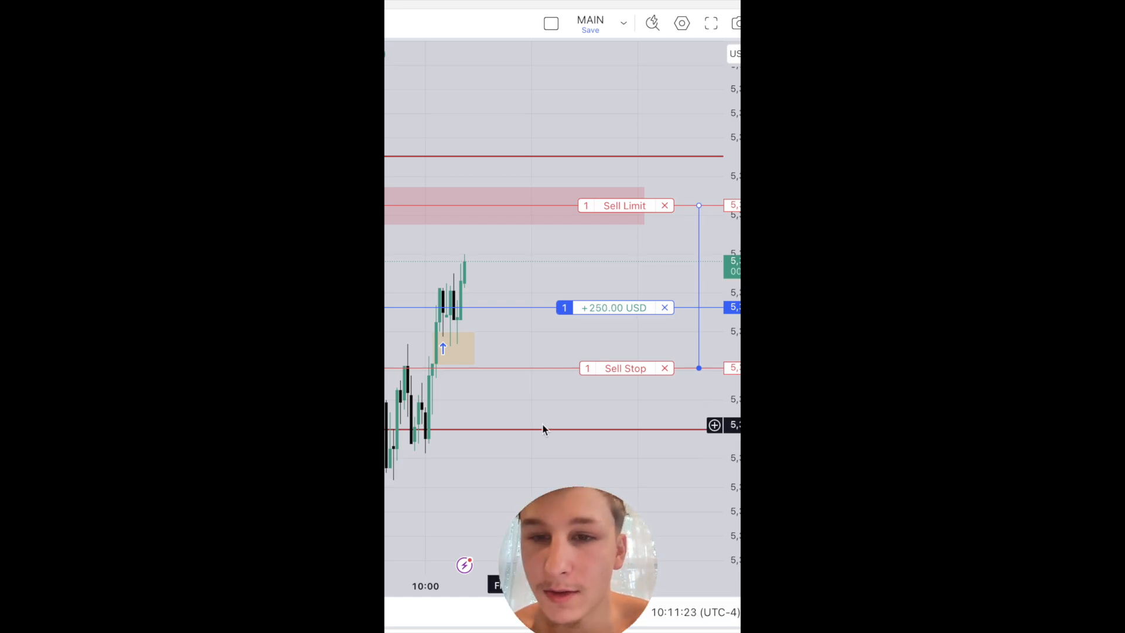
left_click(453, 349)
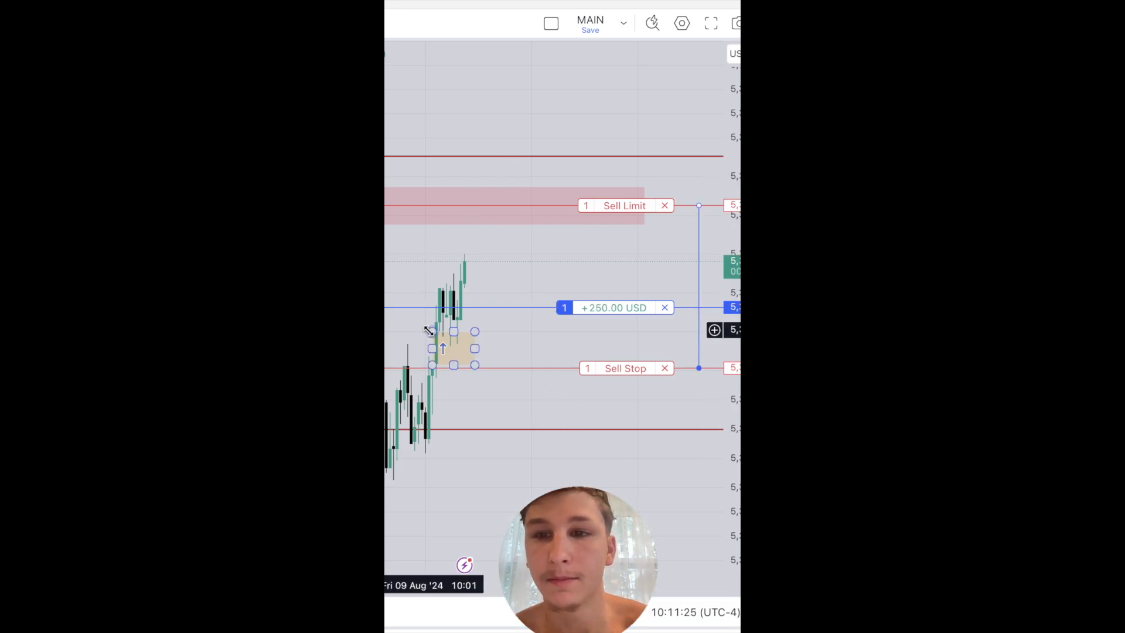